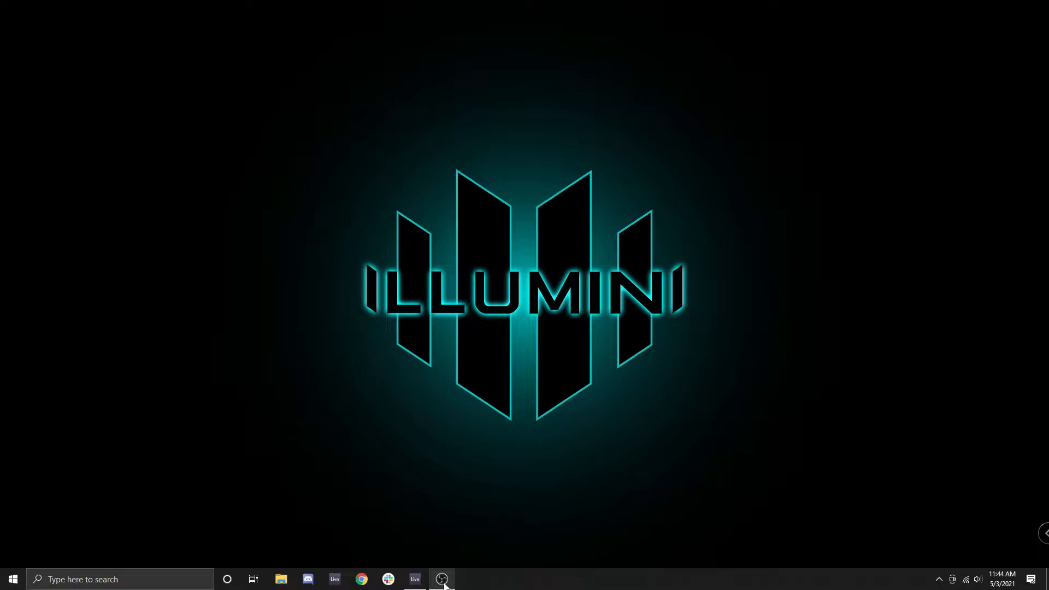
- Restore the Ableton Live session window from the Windows taskbar
left_click(441, 579)
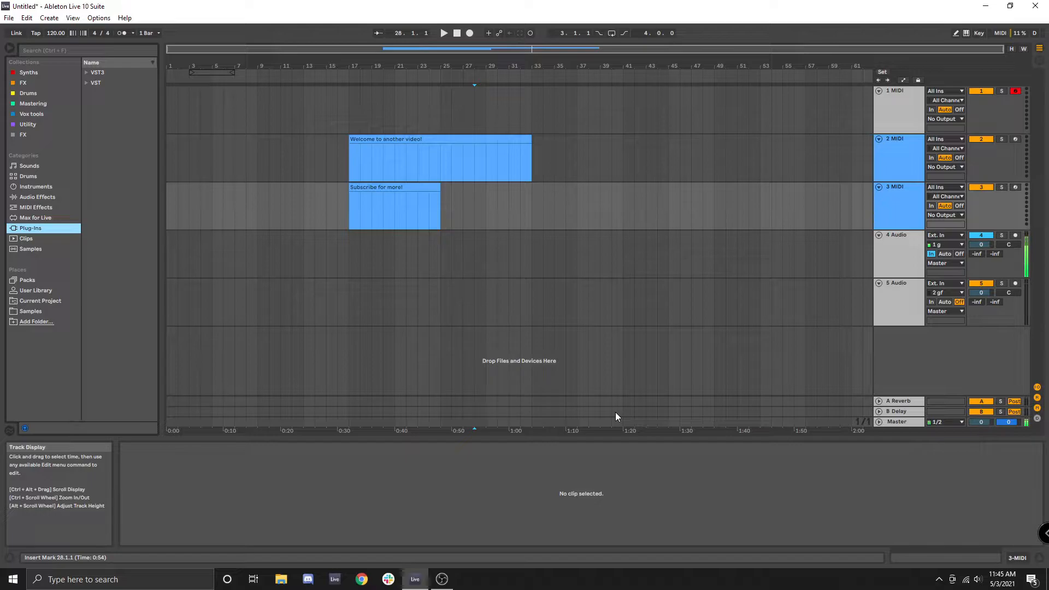
mouse_move(663, 331)
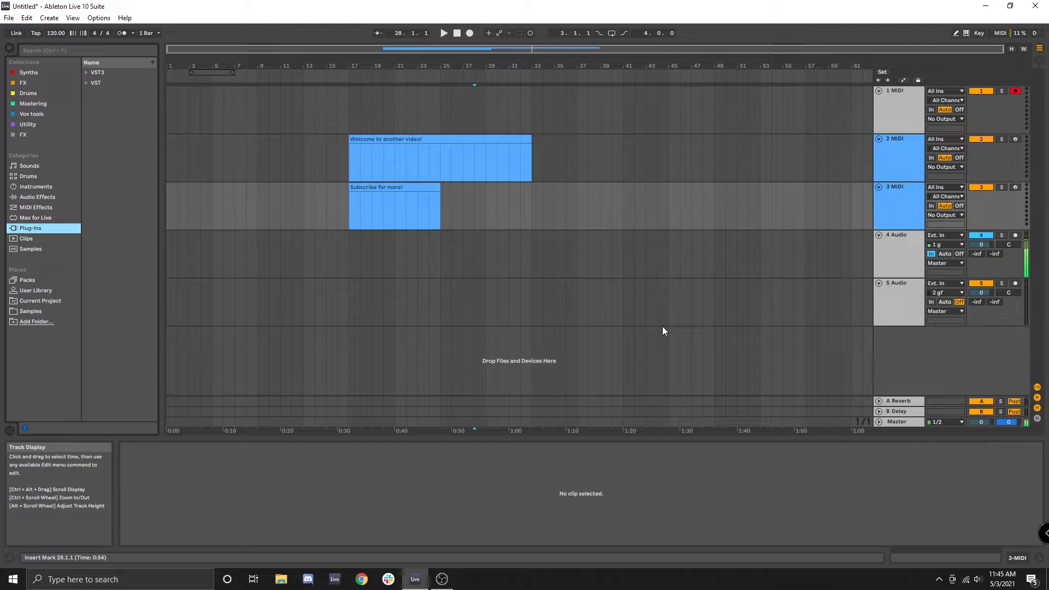
key("Tab")
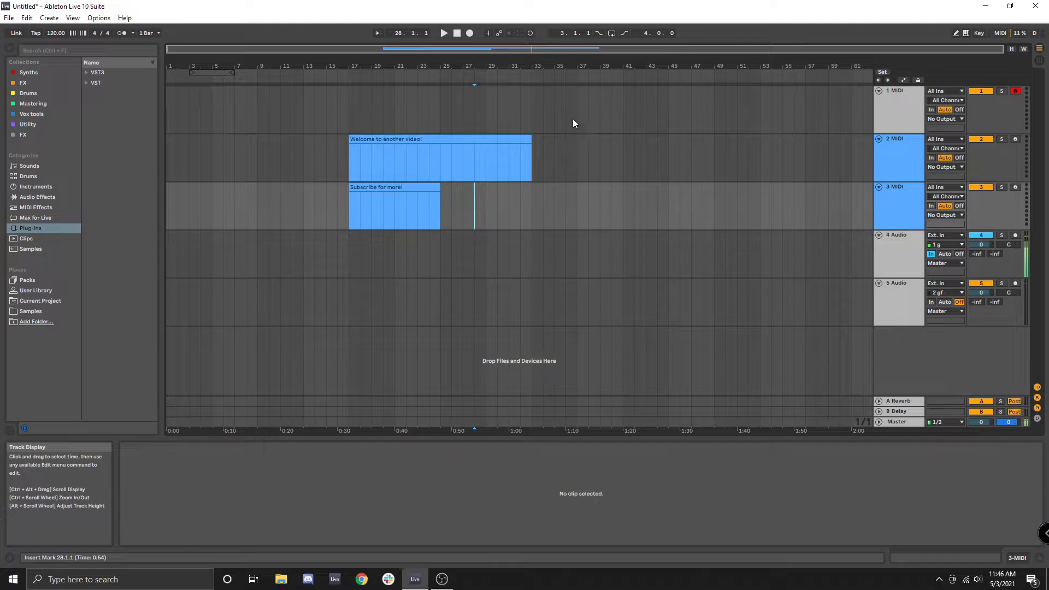
mouse_move(562, 48)
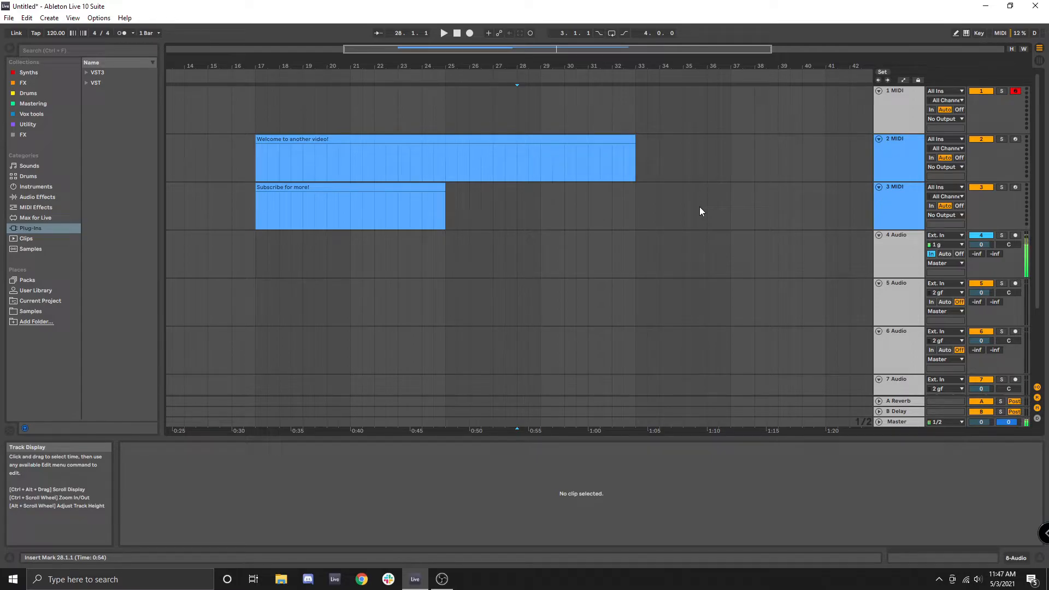
mouse_move(583, 203)
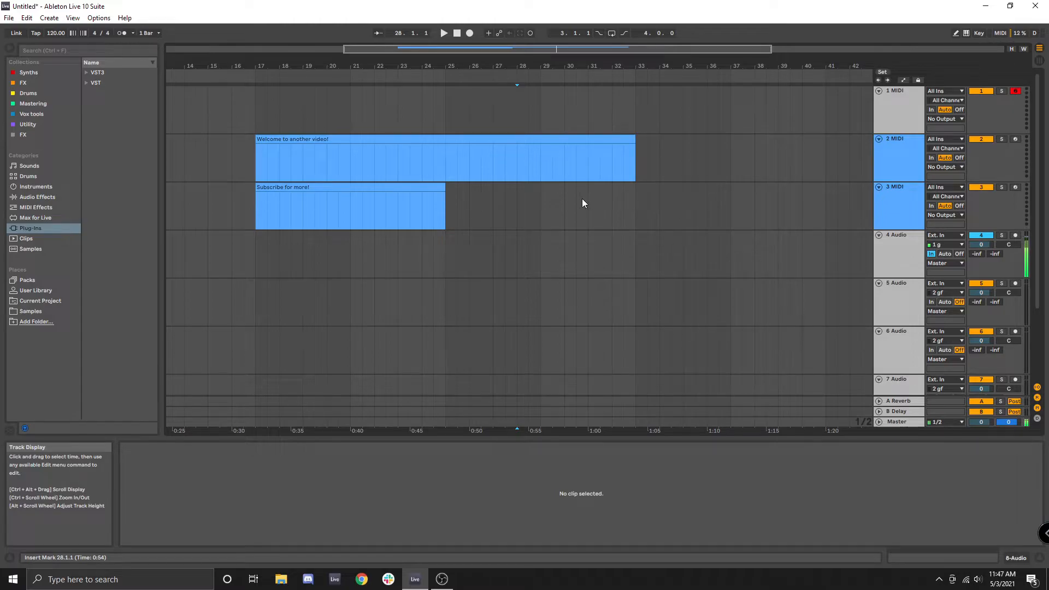
mouse_move(447, 199)
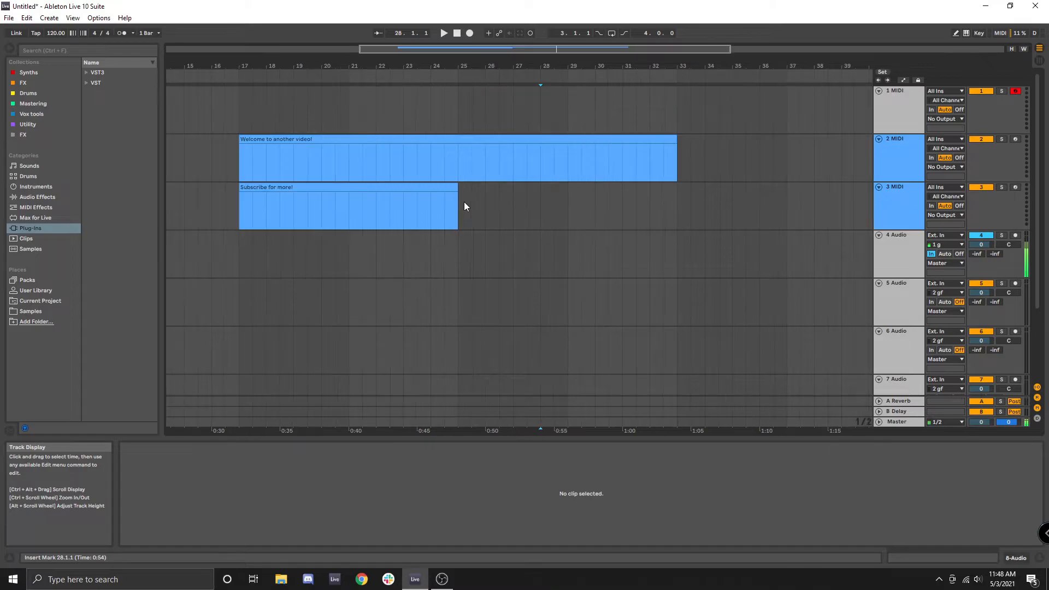
- Shift the arrangement view so the seventh audio track's routing to Master is fully visible
left_click(465, 206)
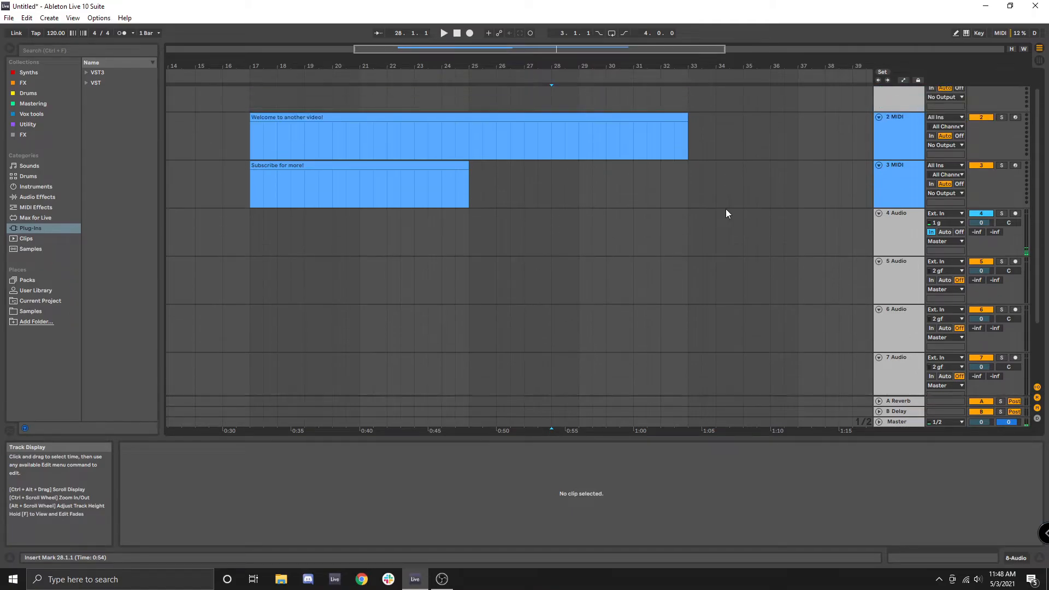
mouse_move(359, 238)
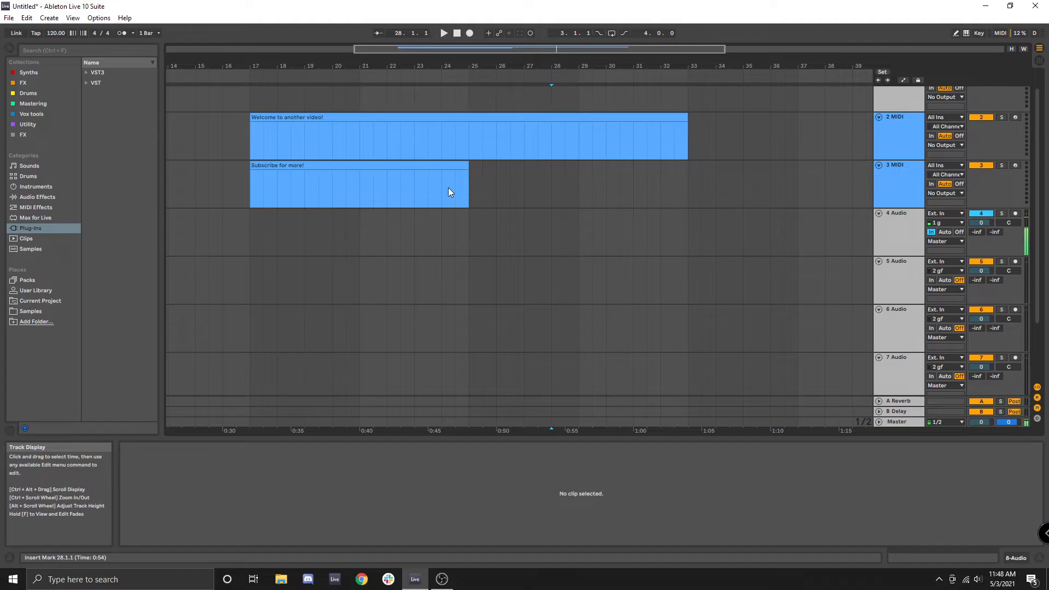
mouse_move(498, 214)
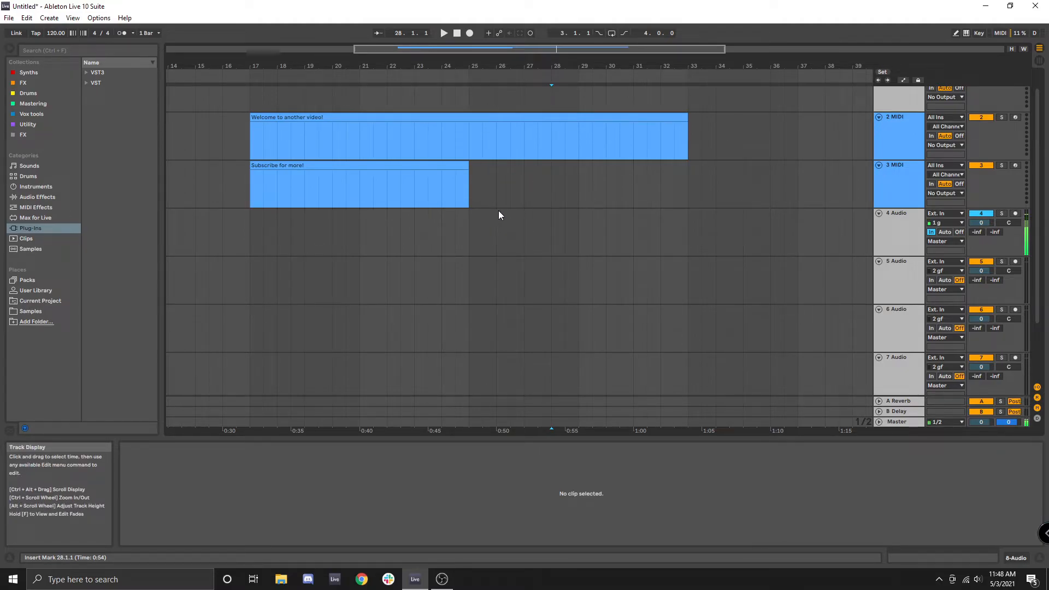
- Scroll down and select a two-bar range from bar 37 on the 3 MIDI track
scroll("down", 3)
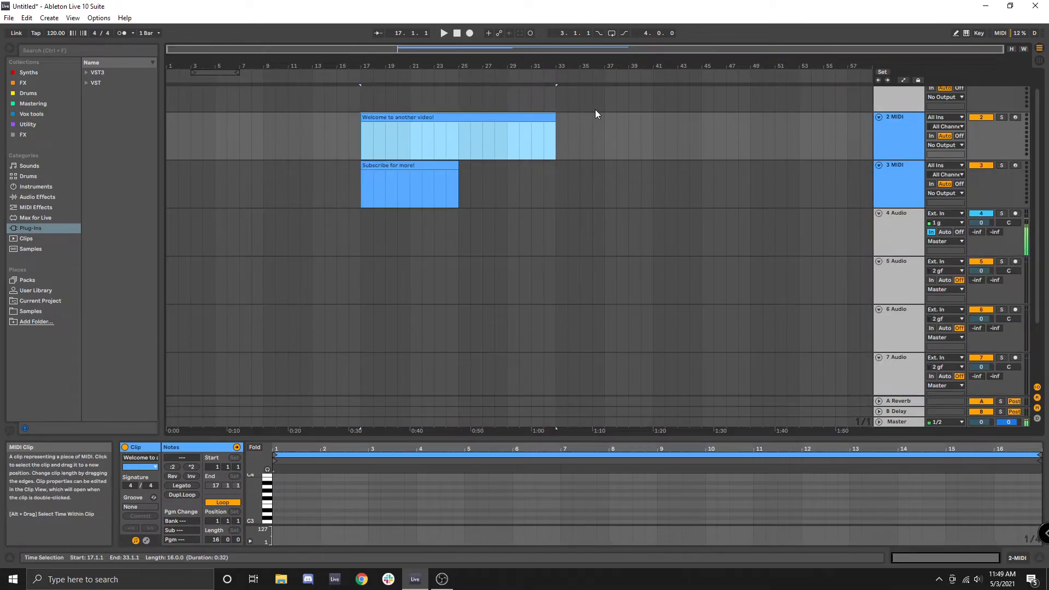
mouse_move(569, 163)
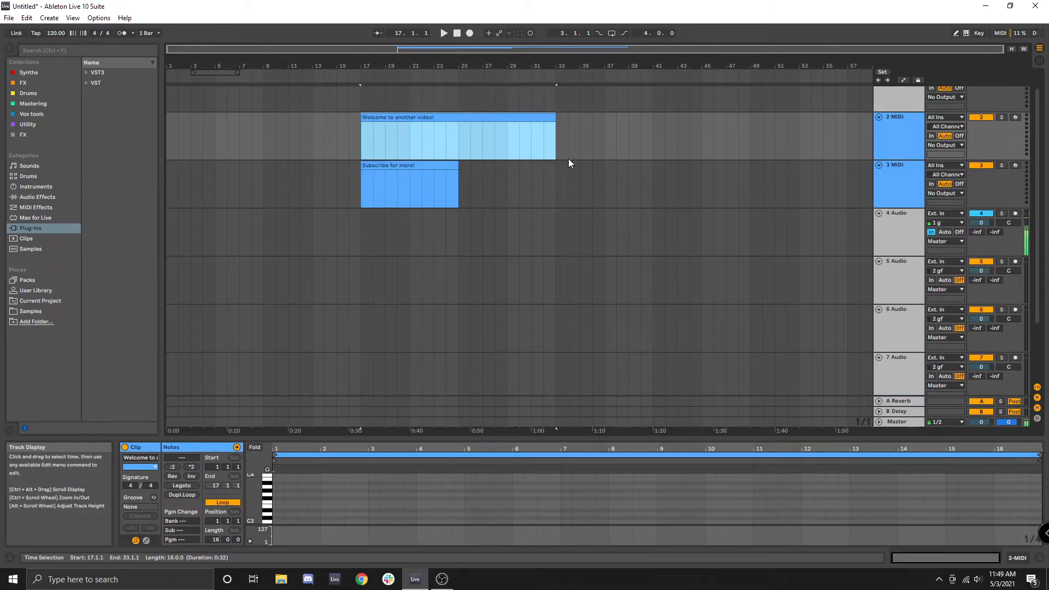
left_click(409, 165)
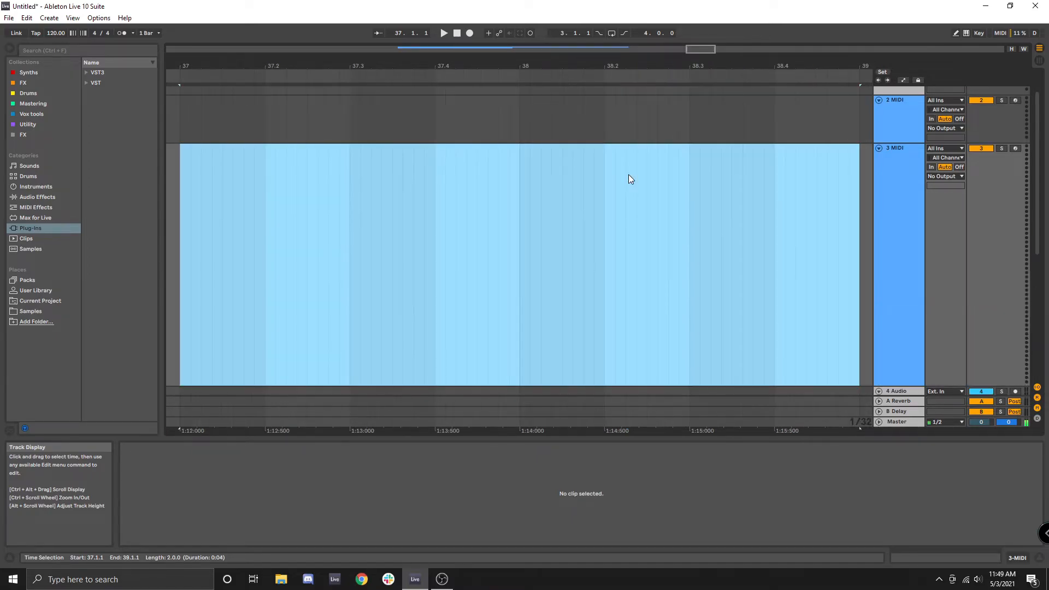
mouse_move(524, 289)
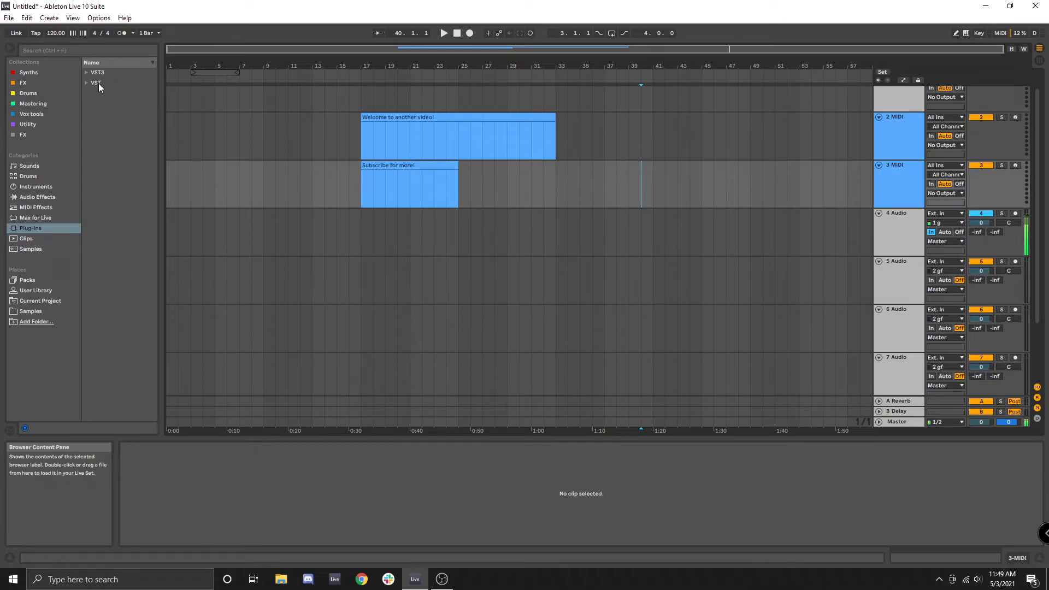
- Load Wavesfactory Trackspacer from the VST3 folder onto the 3 MIDI track
left_click(86, 72)
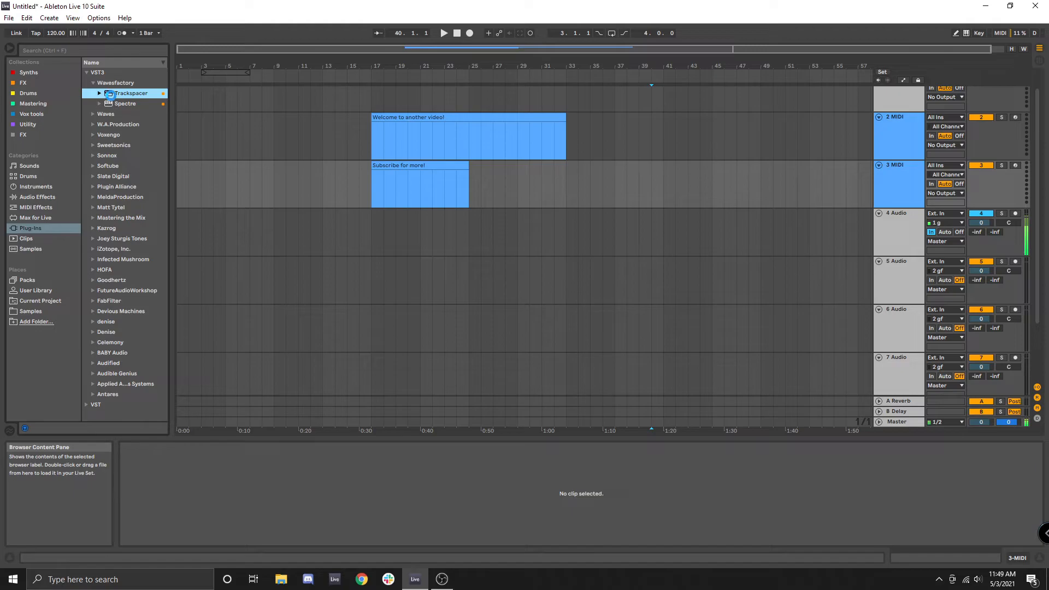
double_click(132, 93)
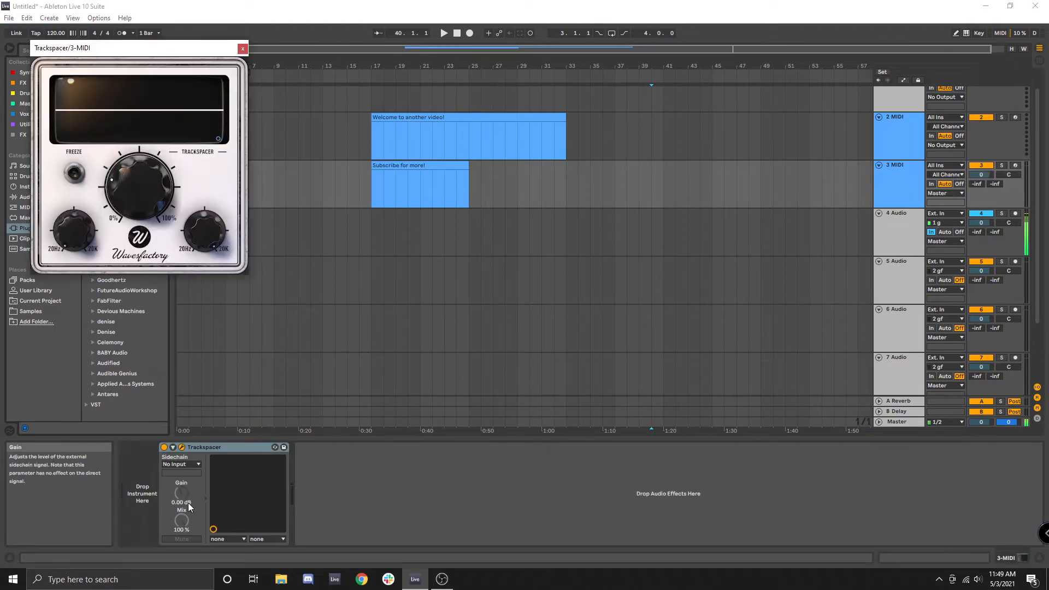
mouse_move(327, 445)
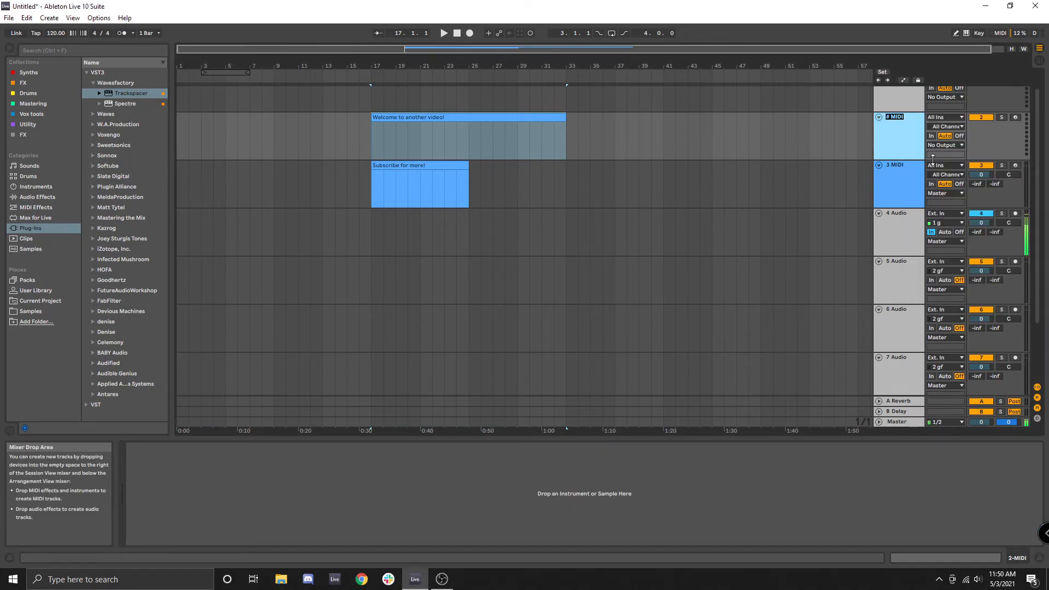
- Type 'gjigofdj' as the 2 MIDI track's new name
type("gjigofdj")
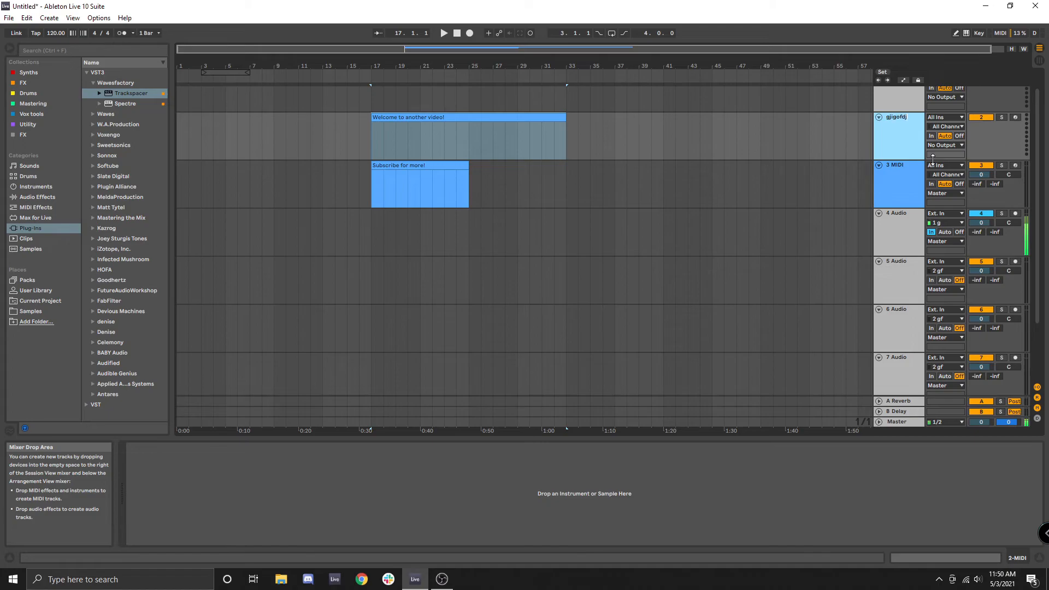